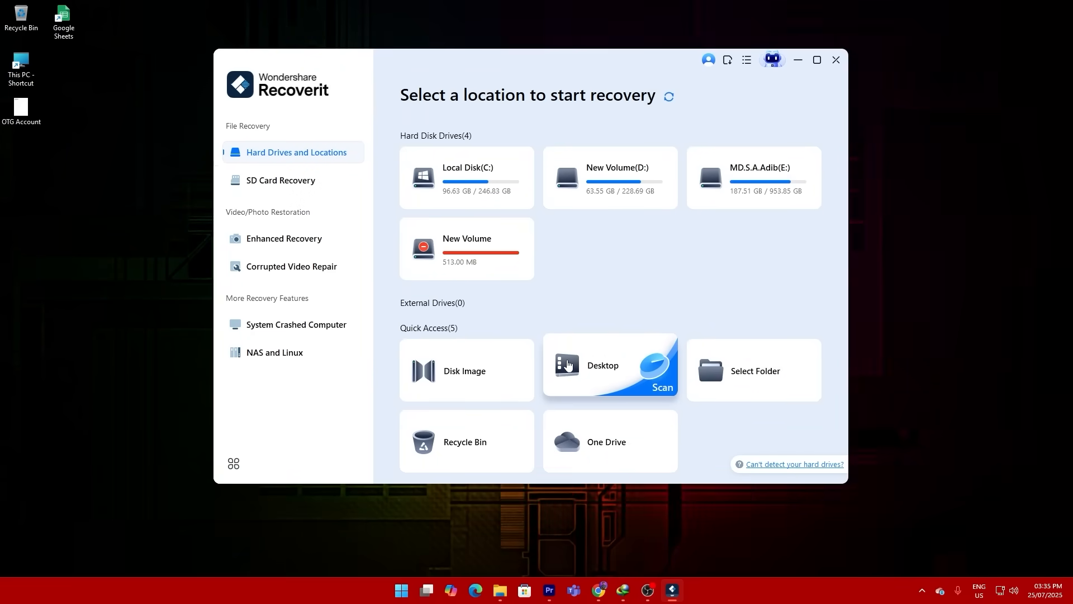
{"action": "mouse_move", "coordinate": [710, 371]}
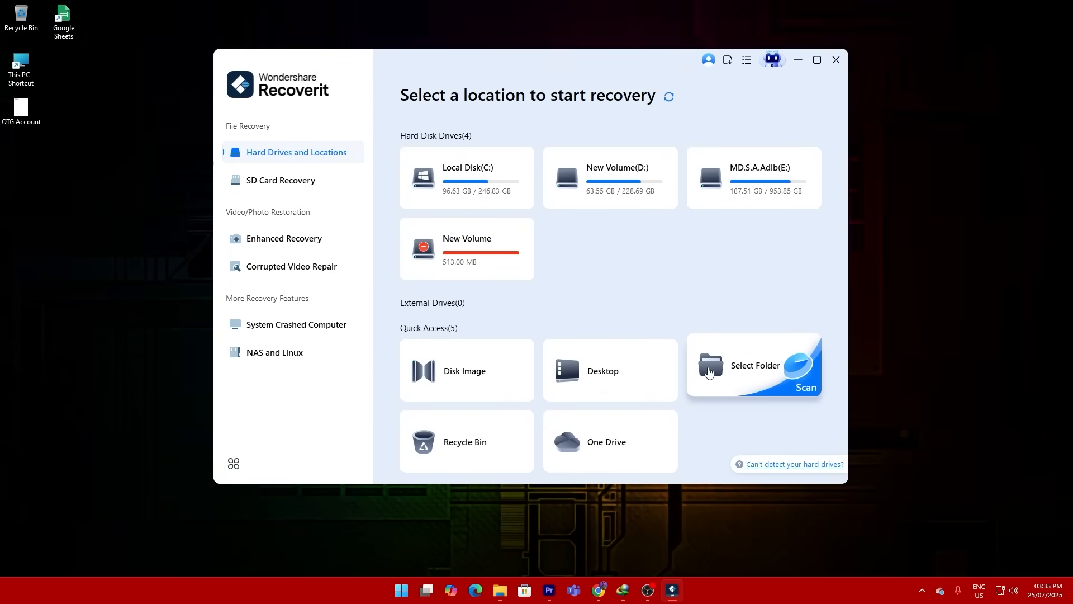
{"action": "mouse_move", "coordinate": [601, 436]}
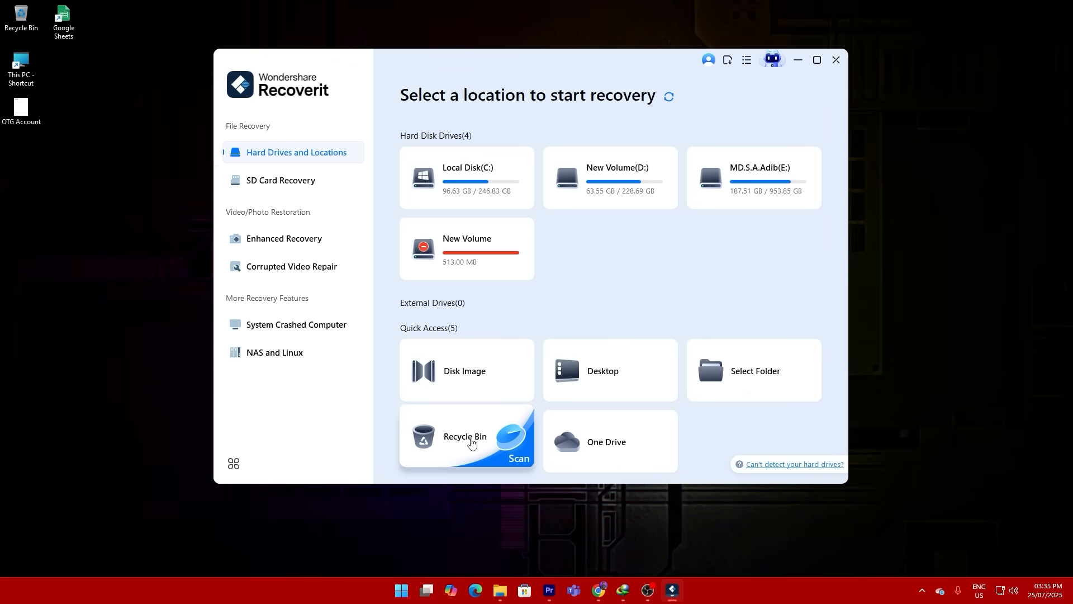
{"action": "mouse_move", "coordinate": [331, 194]}
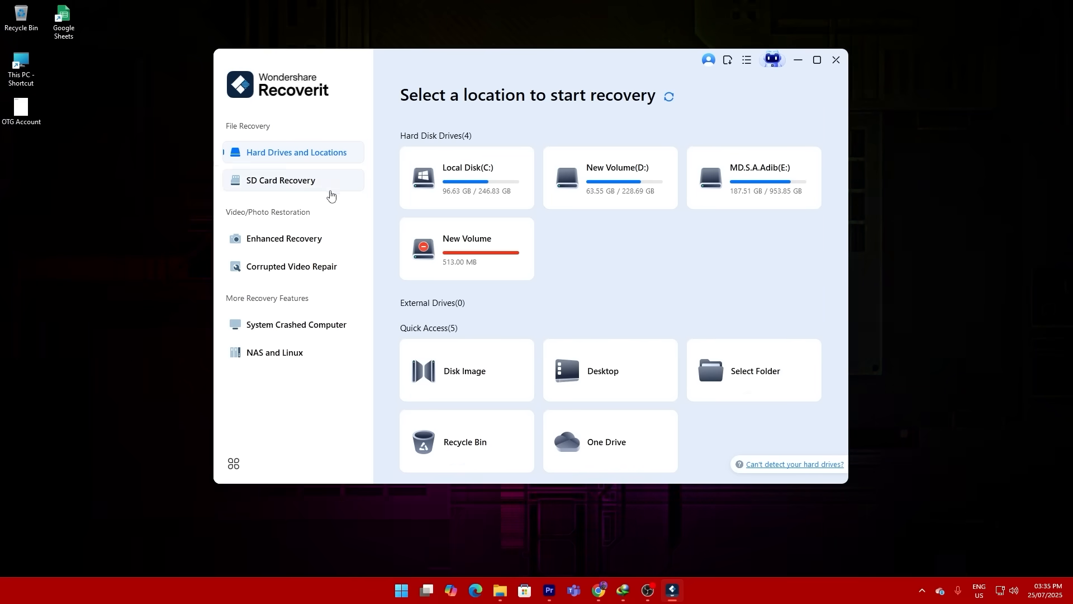
- Launch an Enhanced Recovery deep scan of the ADATA USB flash drive for photos and videos
{"action": "left_click", "coordinate": [279, 180]}
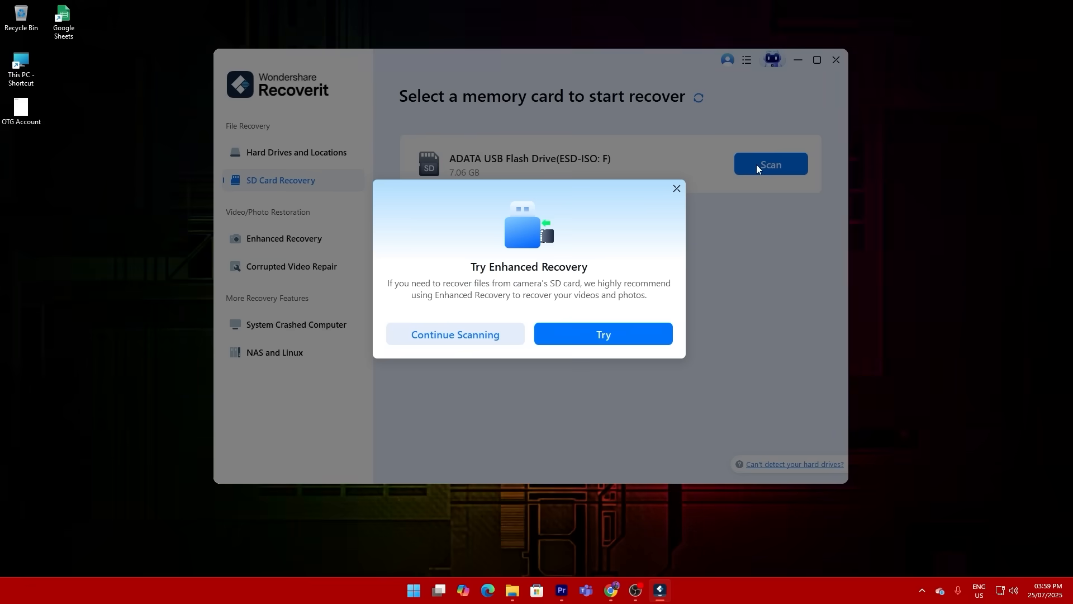
{"action": "left_click", "coordinate": [603, 334]}
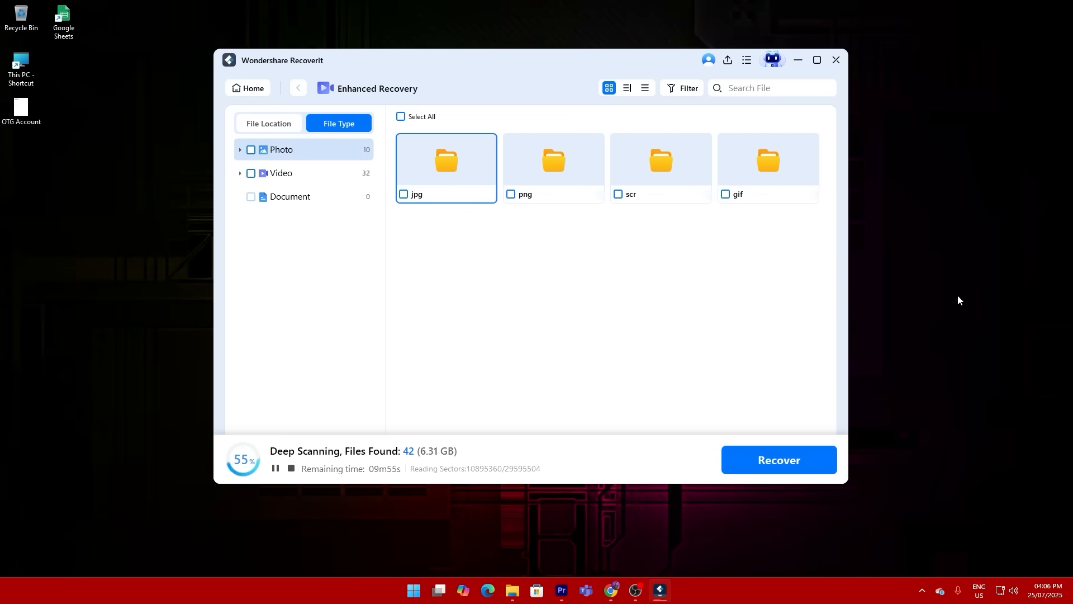
- Recover the found mp4 videos to a Recoverit folder on drive E
{"action": "left_click", "coordinate": [251, 172]}
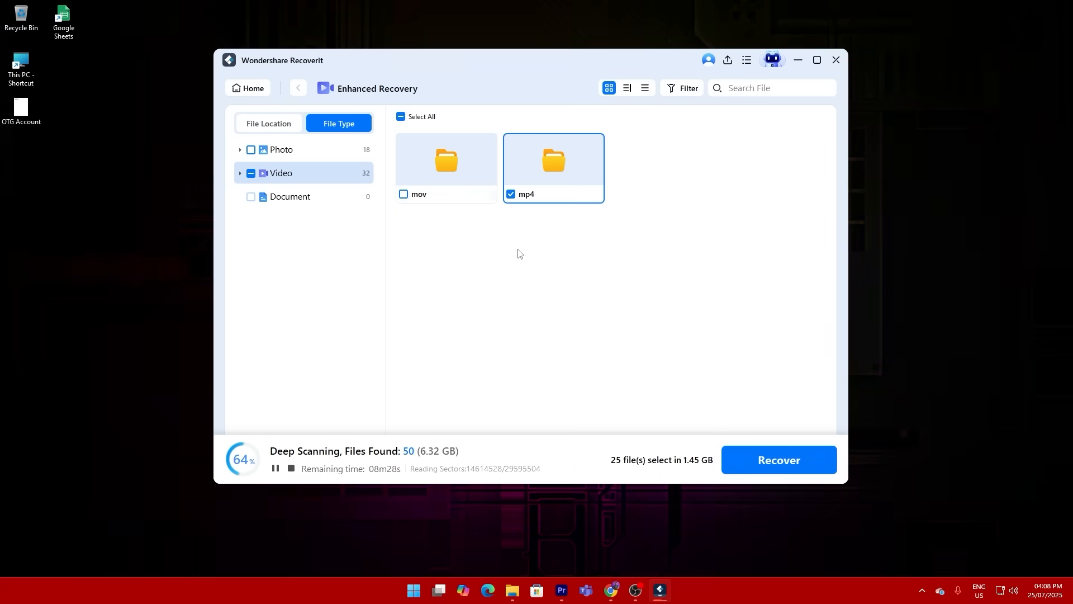
{"action": "left_click", "coordinate": [778, 460]}
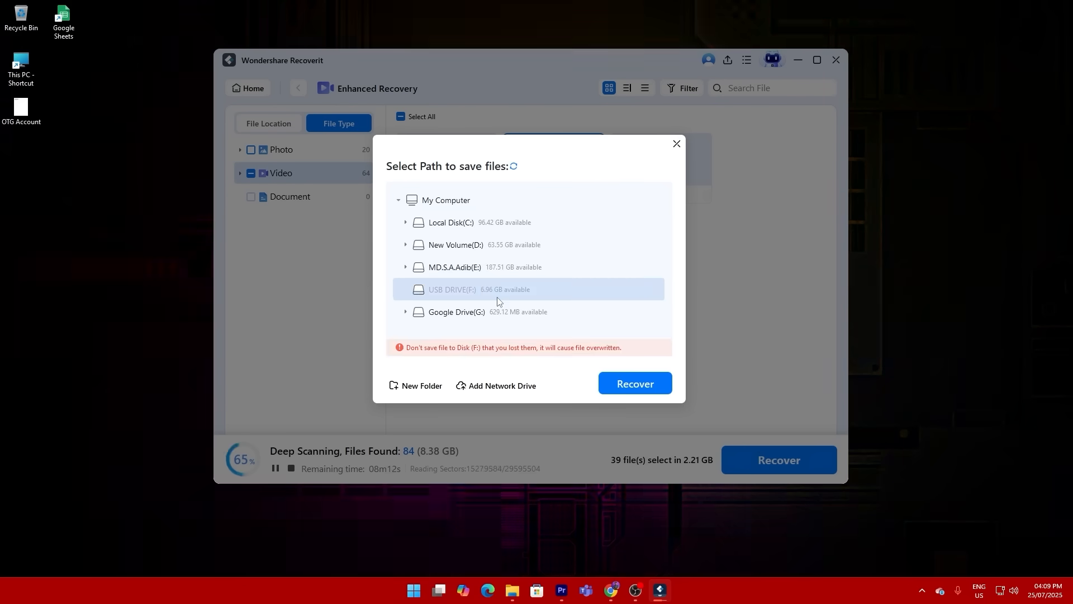
{"action": "left_click", "coordinate": [632, 383]}
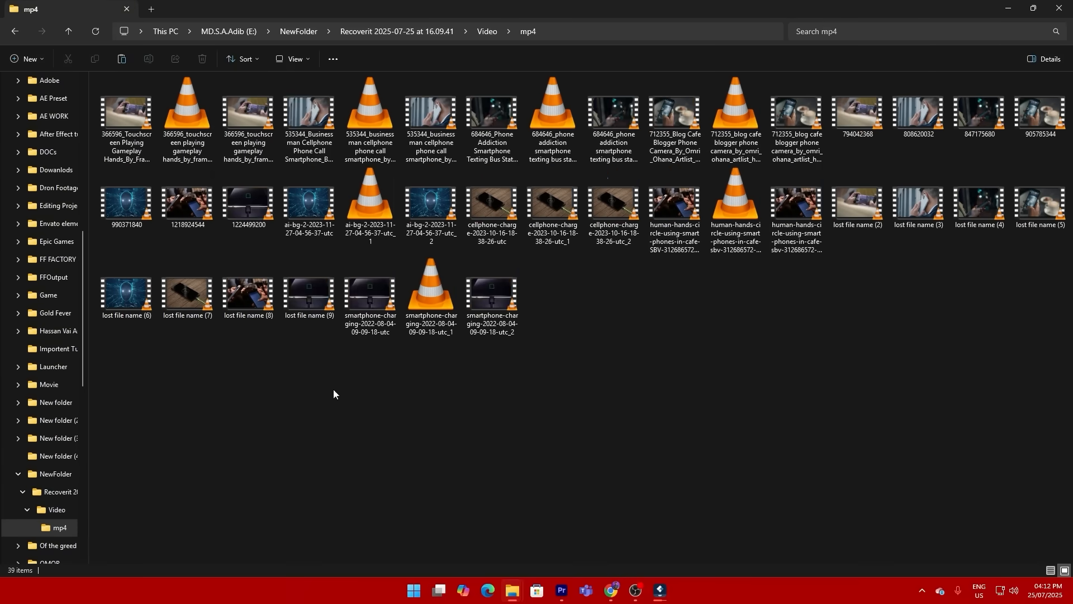
- View the recovered jpg photo on drive E and acknowledge the completed scan's 83 files
{"action": "left_click", "coordinate": [777, 459]}
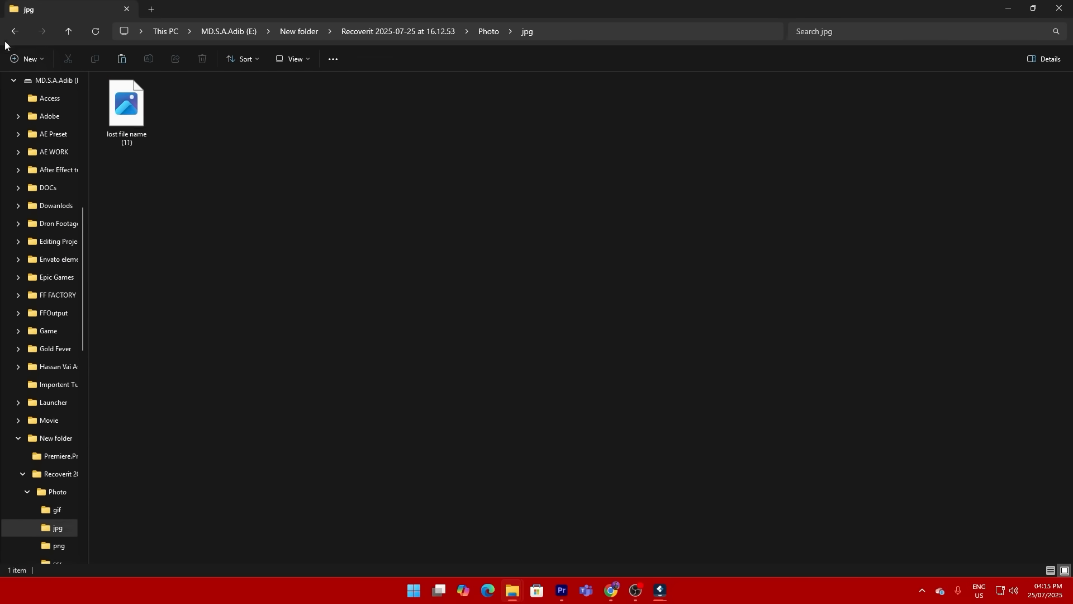
{"action": "left_click", "coordinate": [657, 594]}
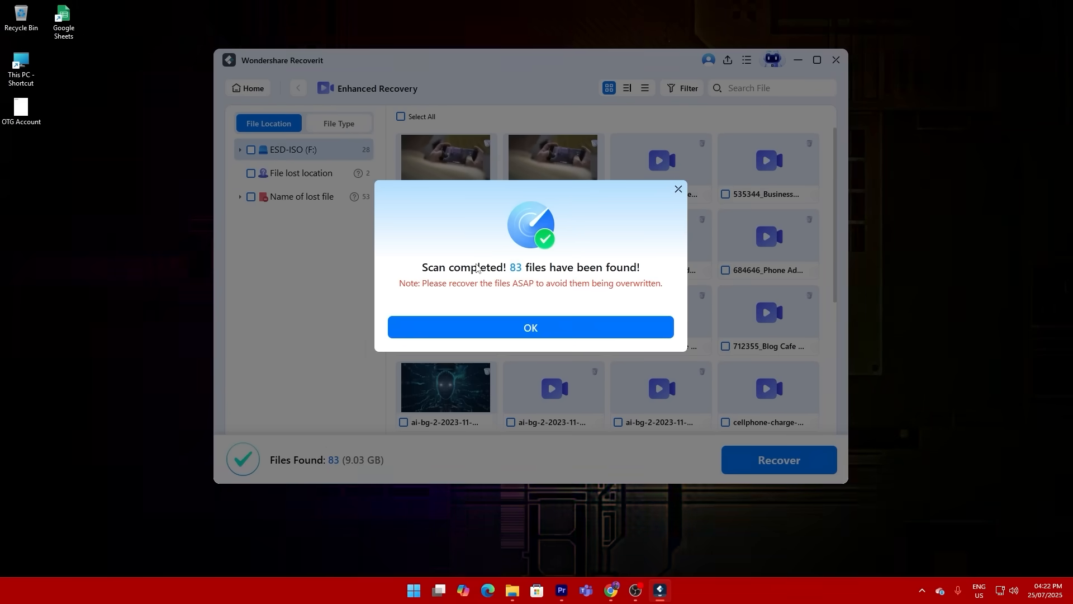
{"action": "left_click", "coordinate": [530, 328]}
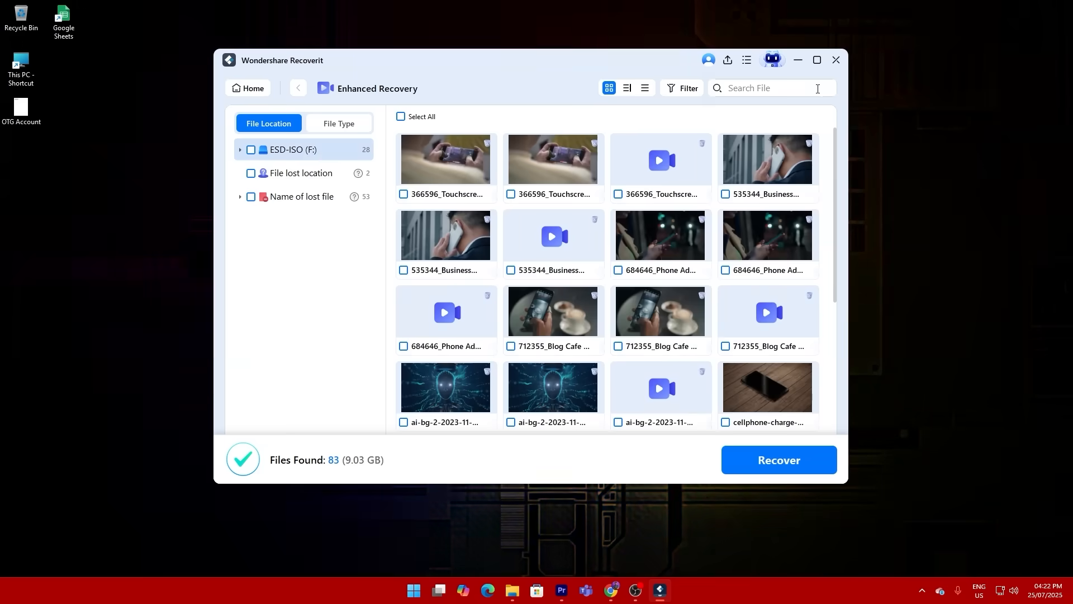